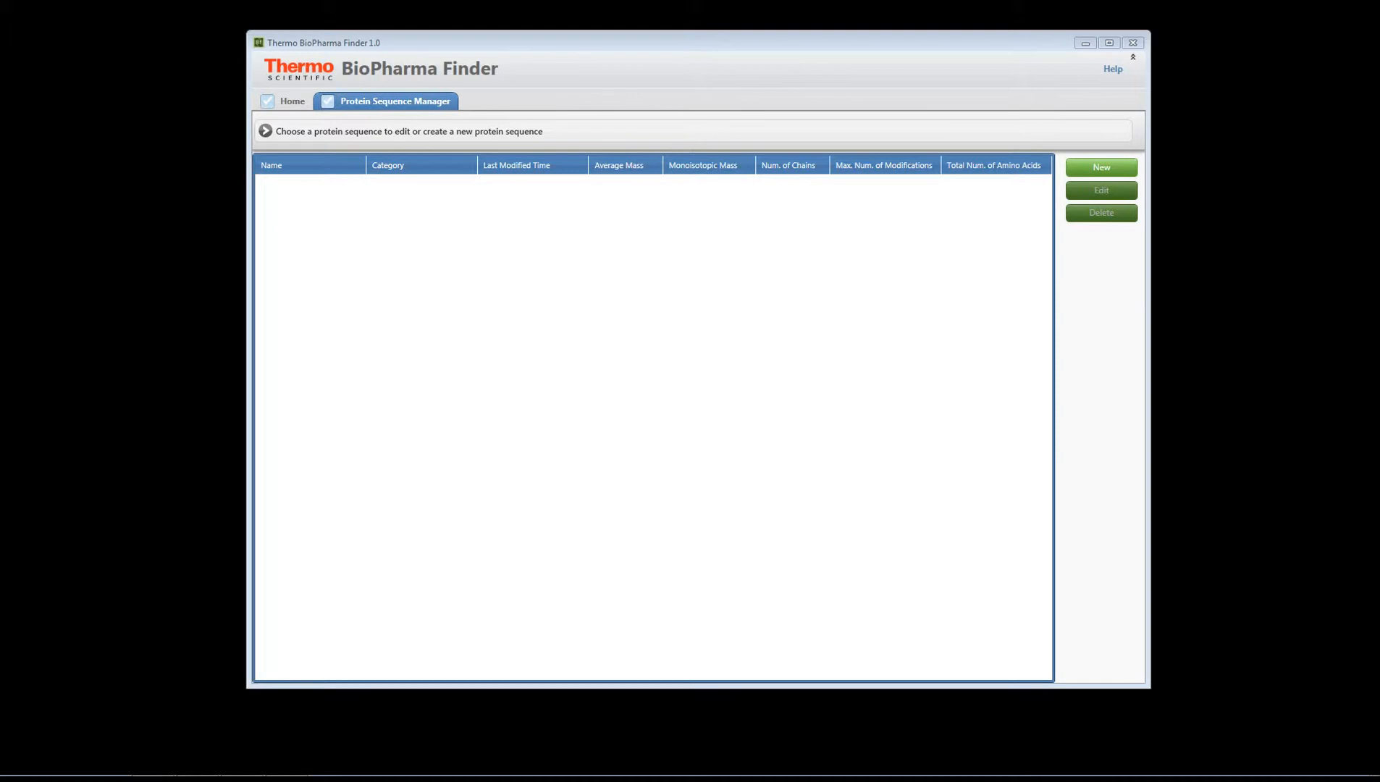
mouse_move(785, 442)
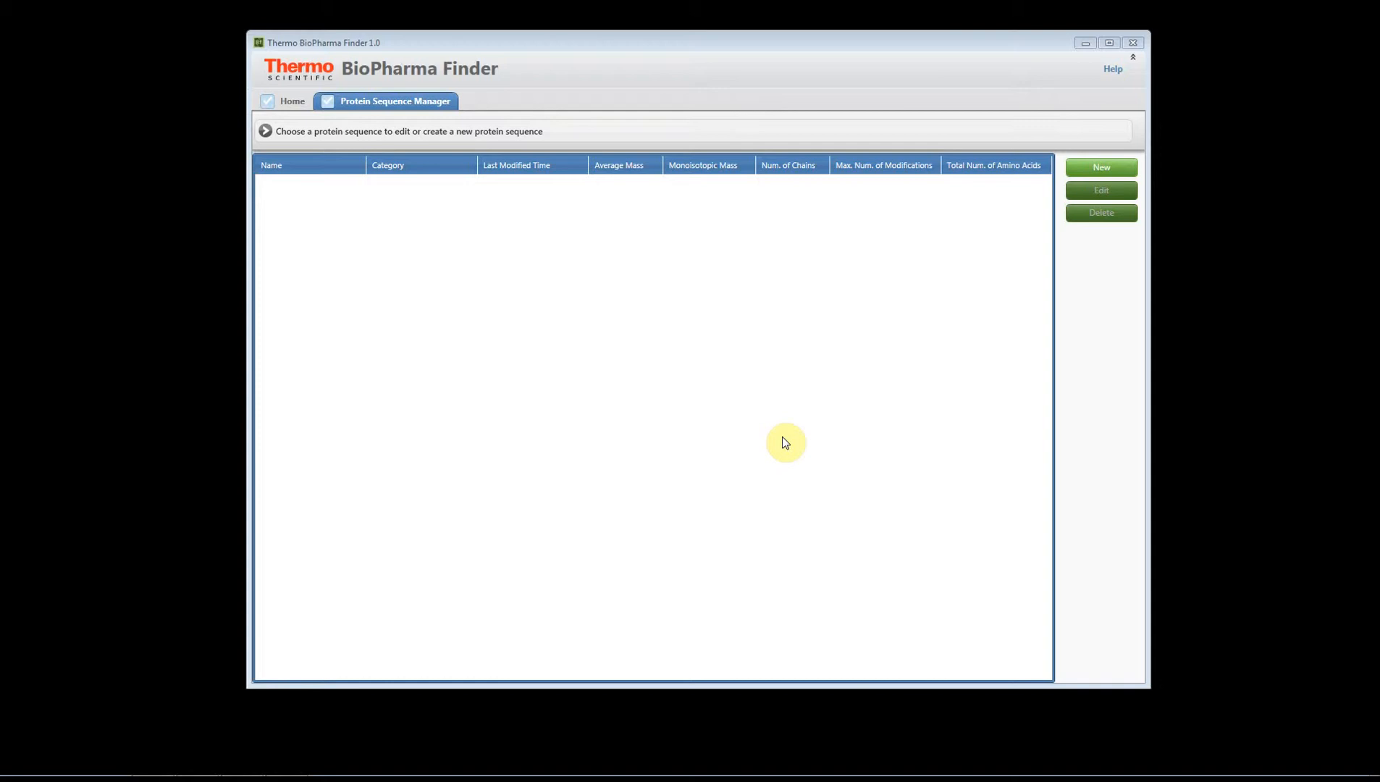
mouse_move(744, 371)
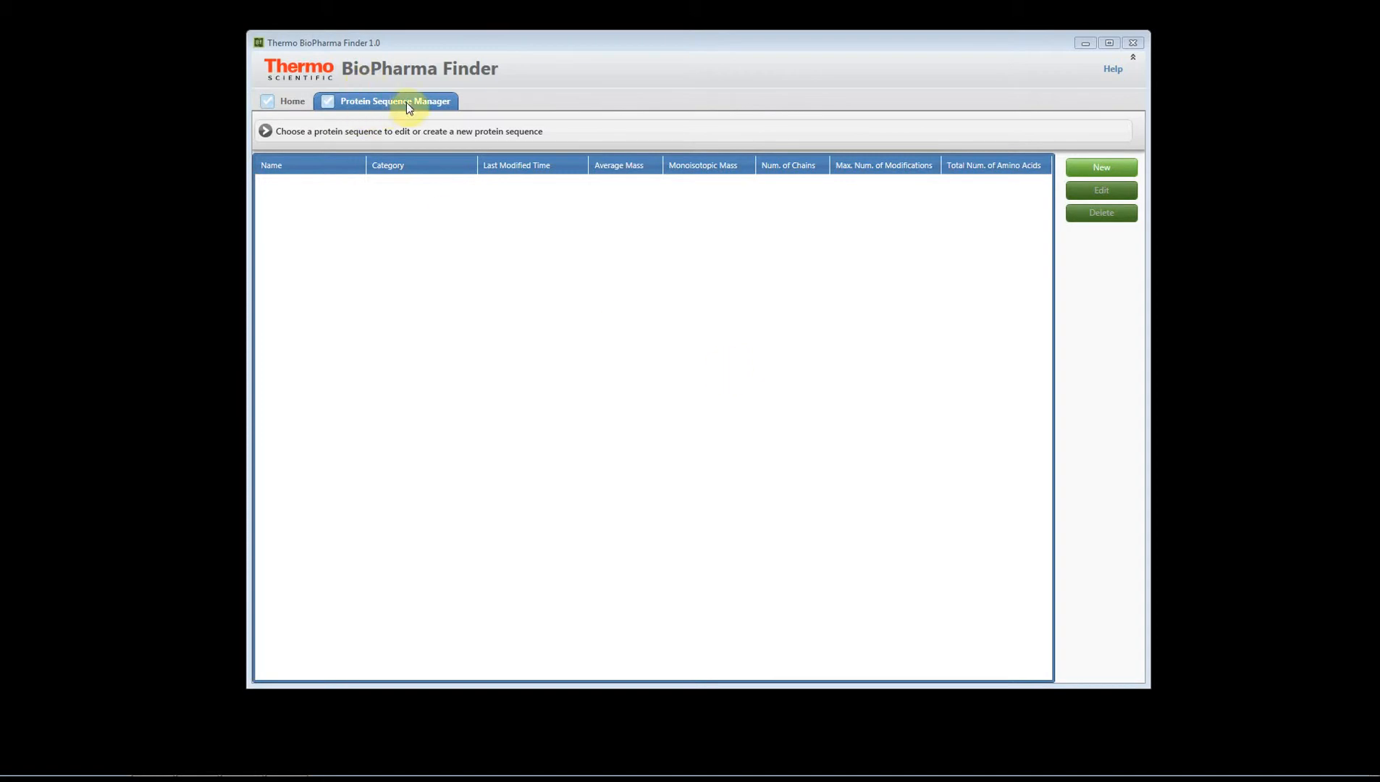
mouse_move(1102, 168)
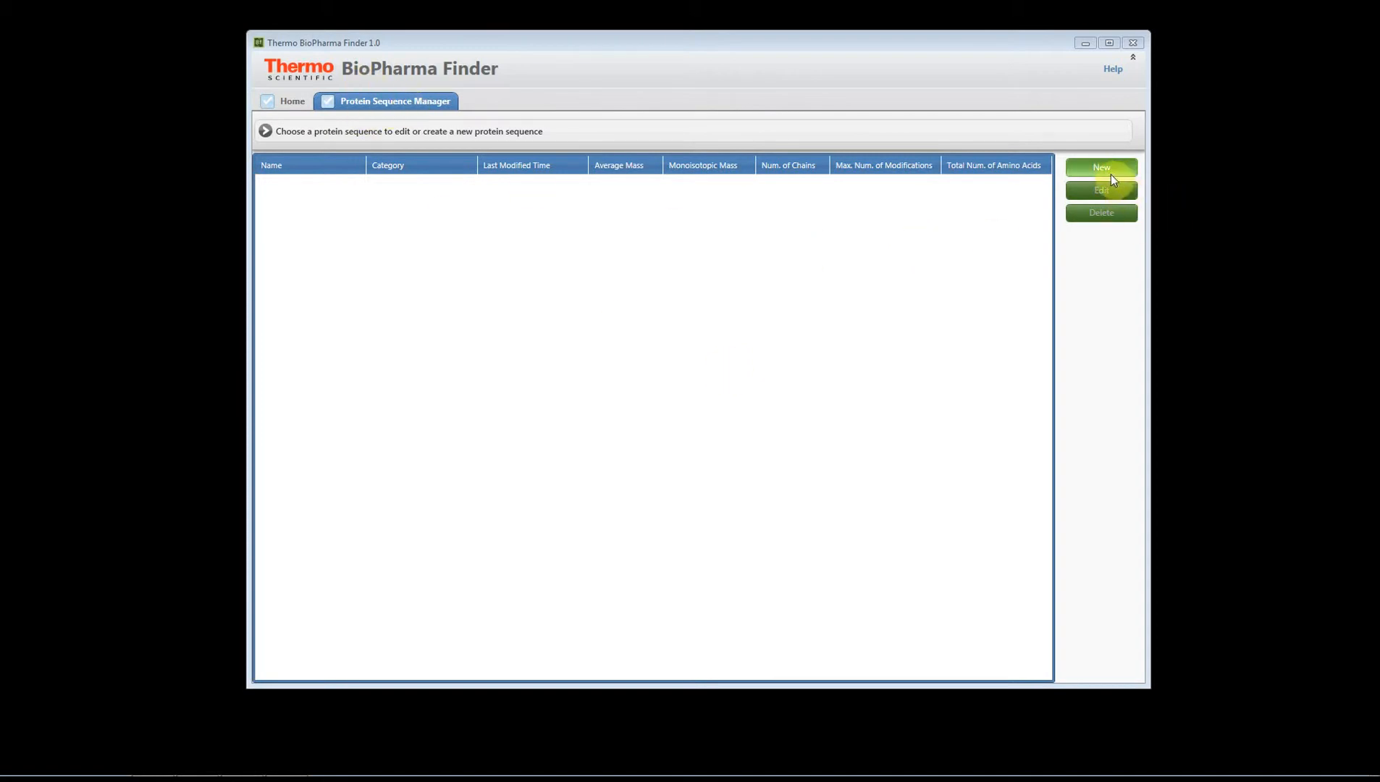
Create a new protein sequence by importing Example mAb Intact.fasta
left_click(1101, 168)
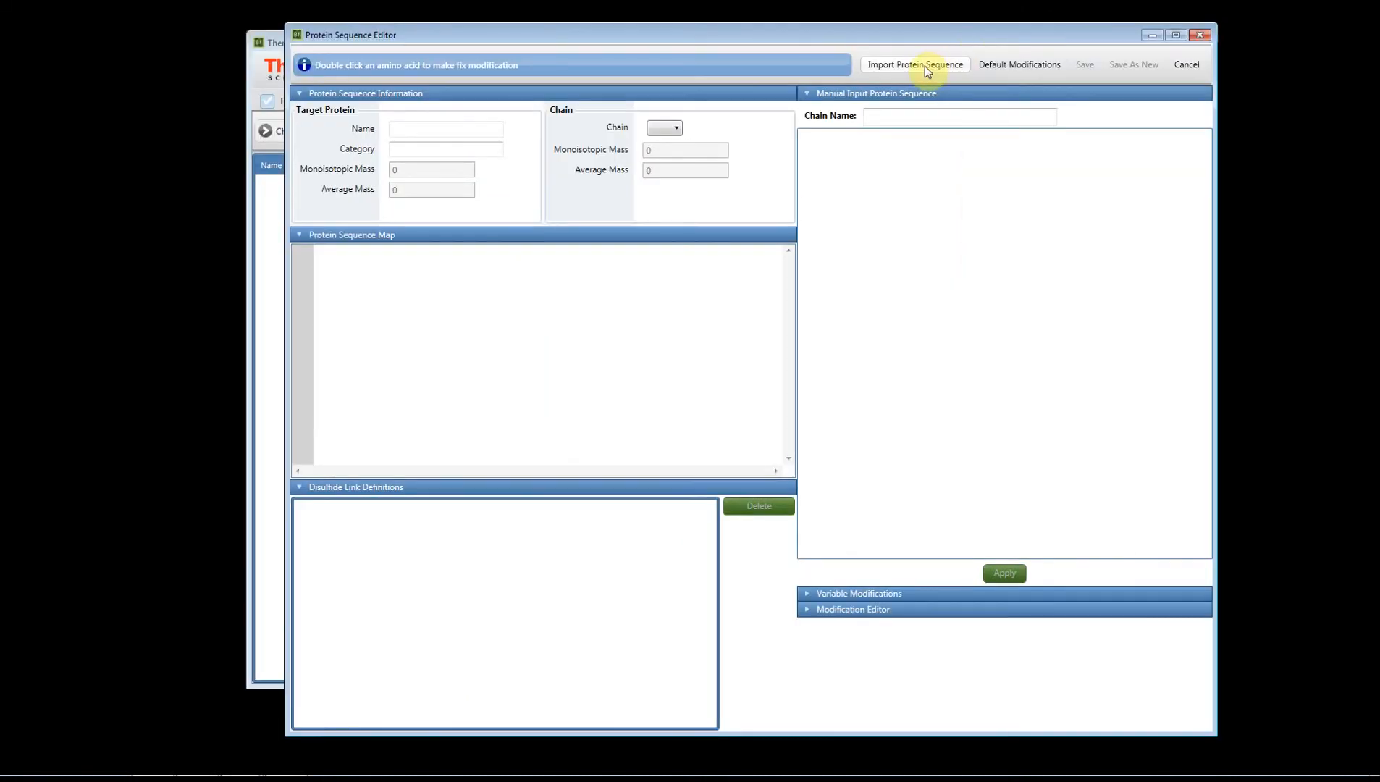
left_click(913, 64)
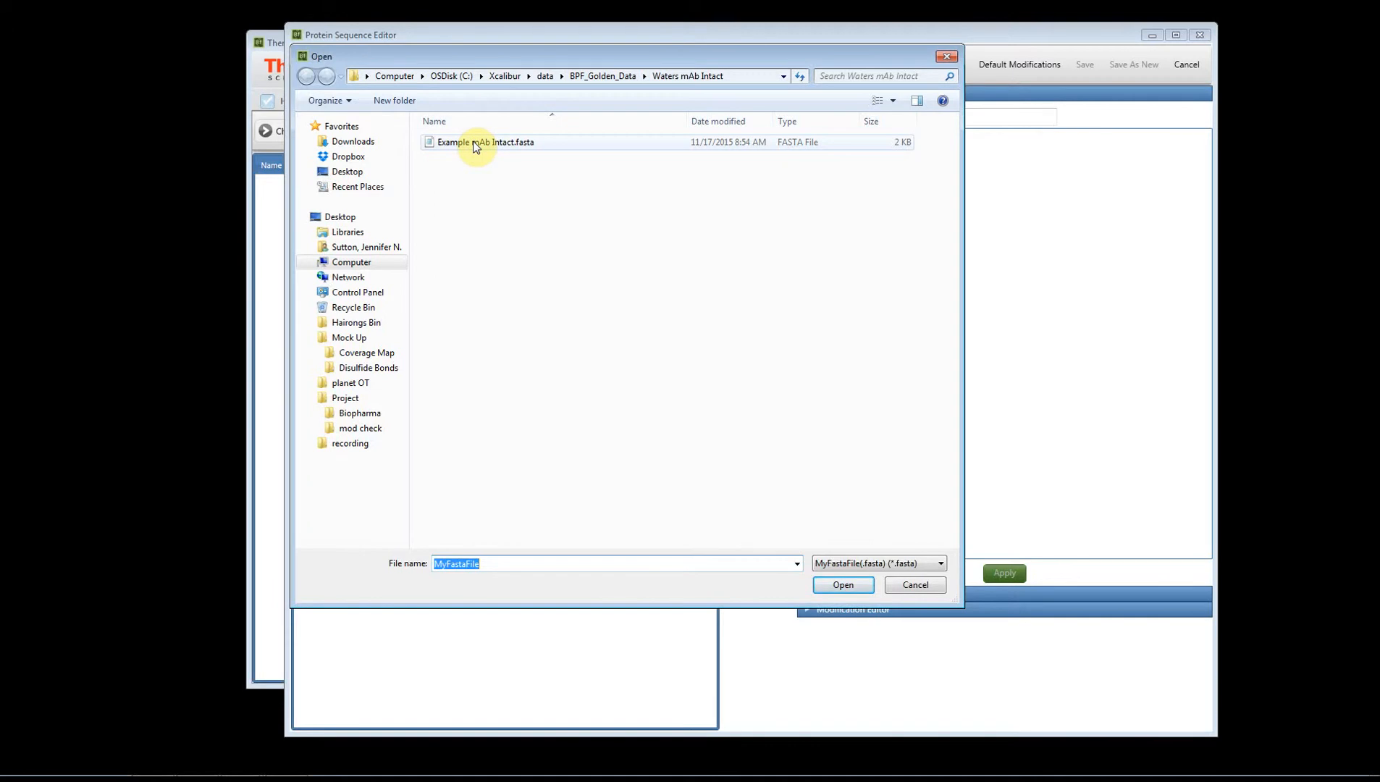
double_click(485, 142)
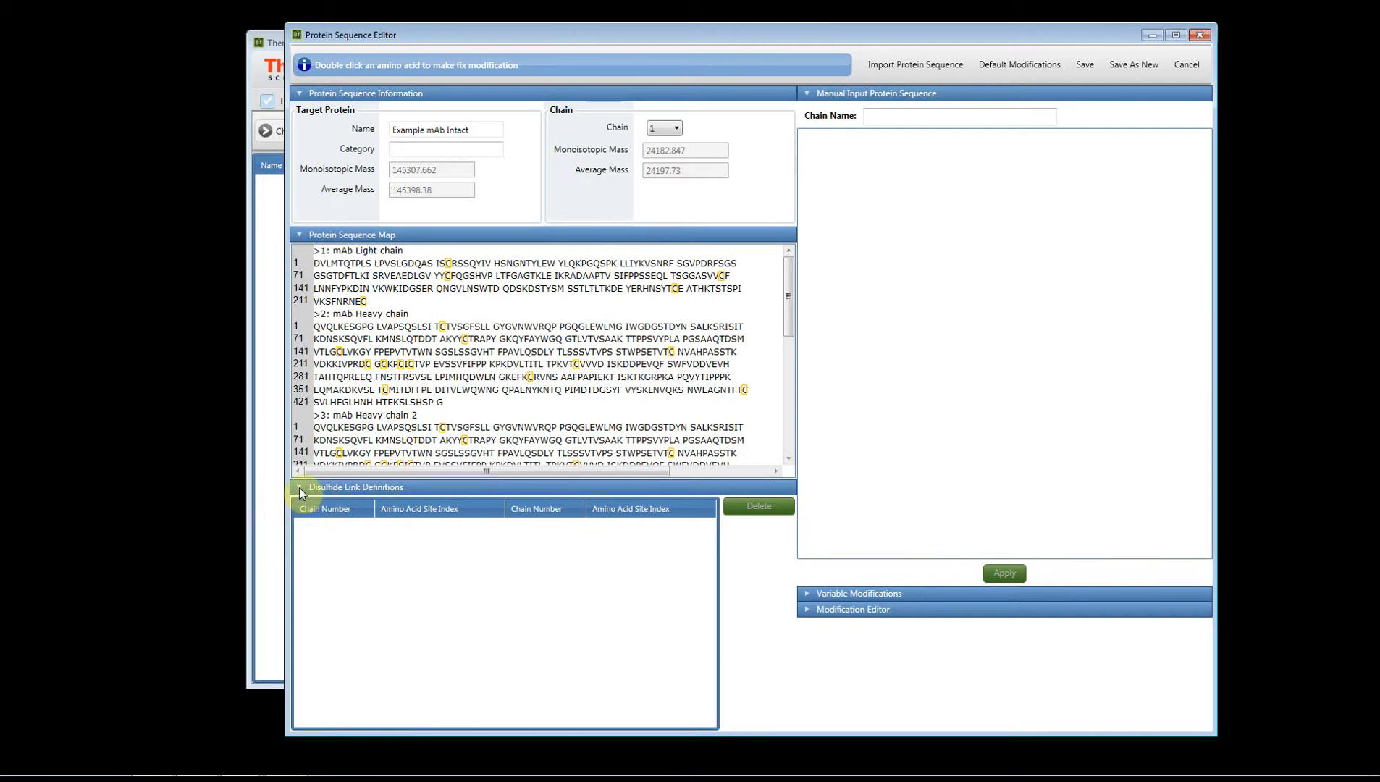
Collapse the Disulfide Link Definitions panel to enlarge the sequence map
left_click(300, 487)
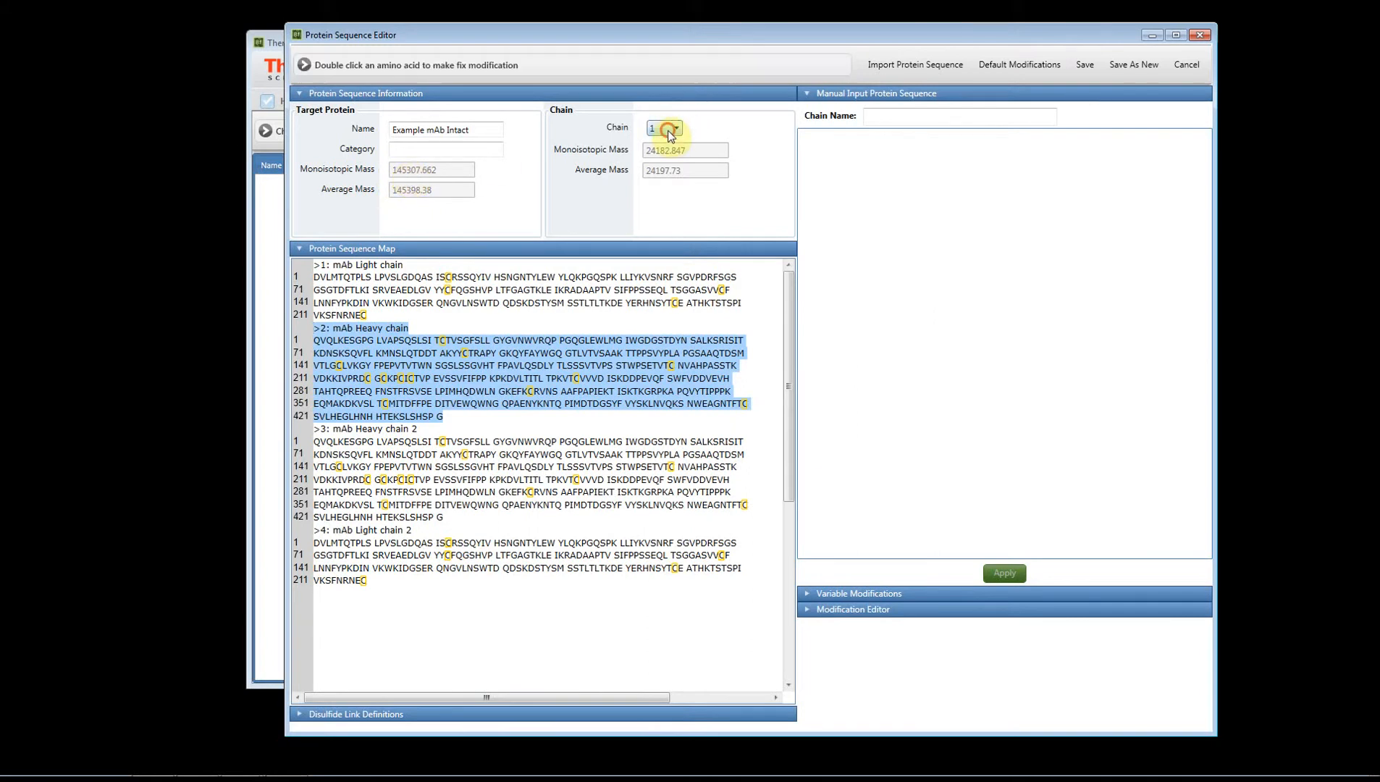
left_click(678, 129)
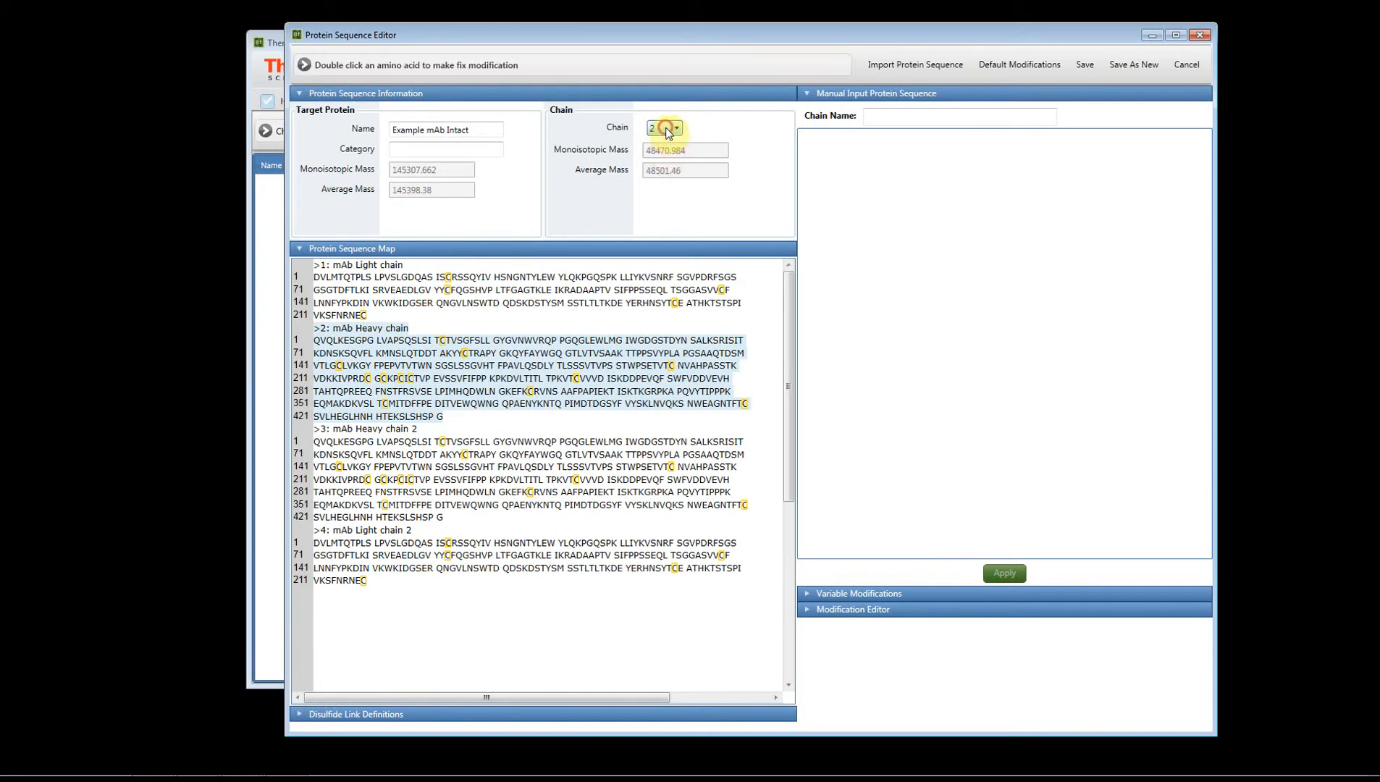
left_click(678, 127)
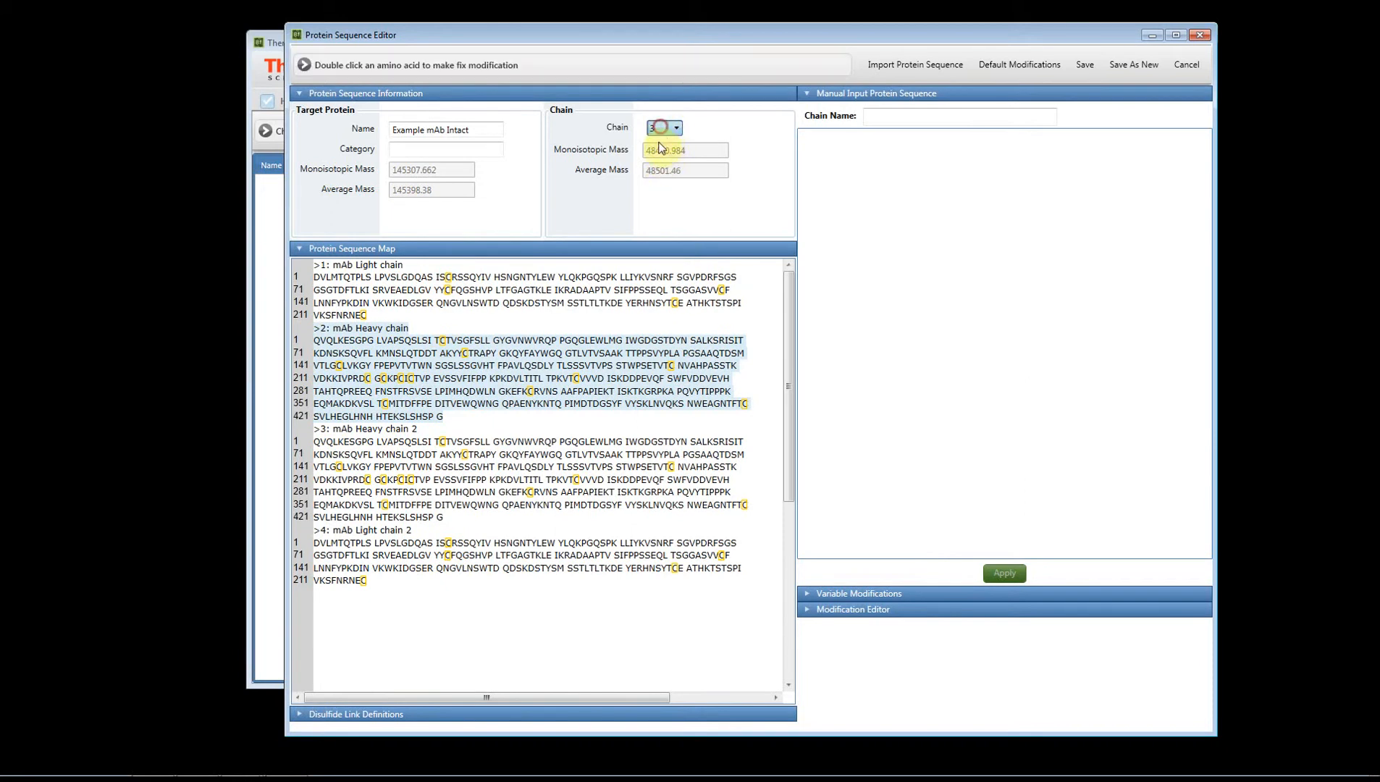
left_click(661, 127)
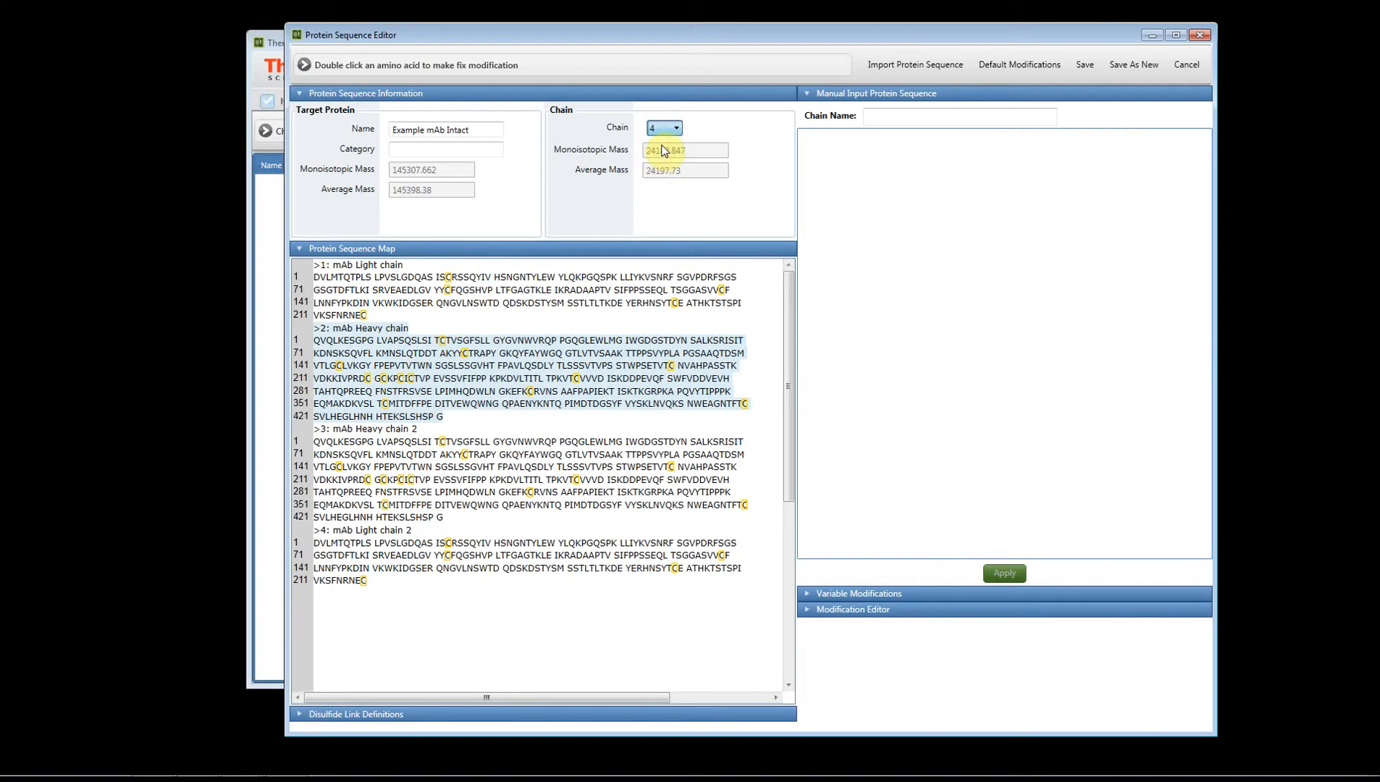
left_click(663, 127)
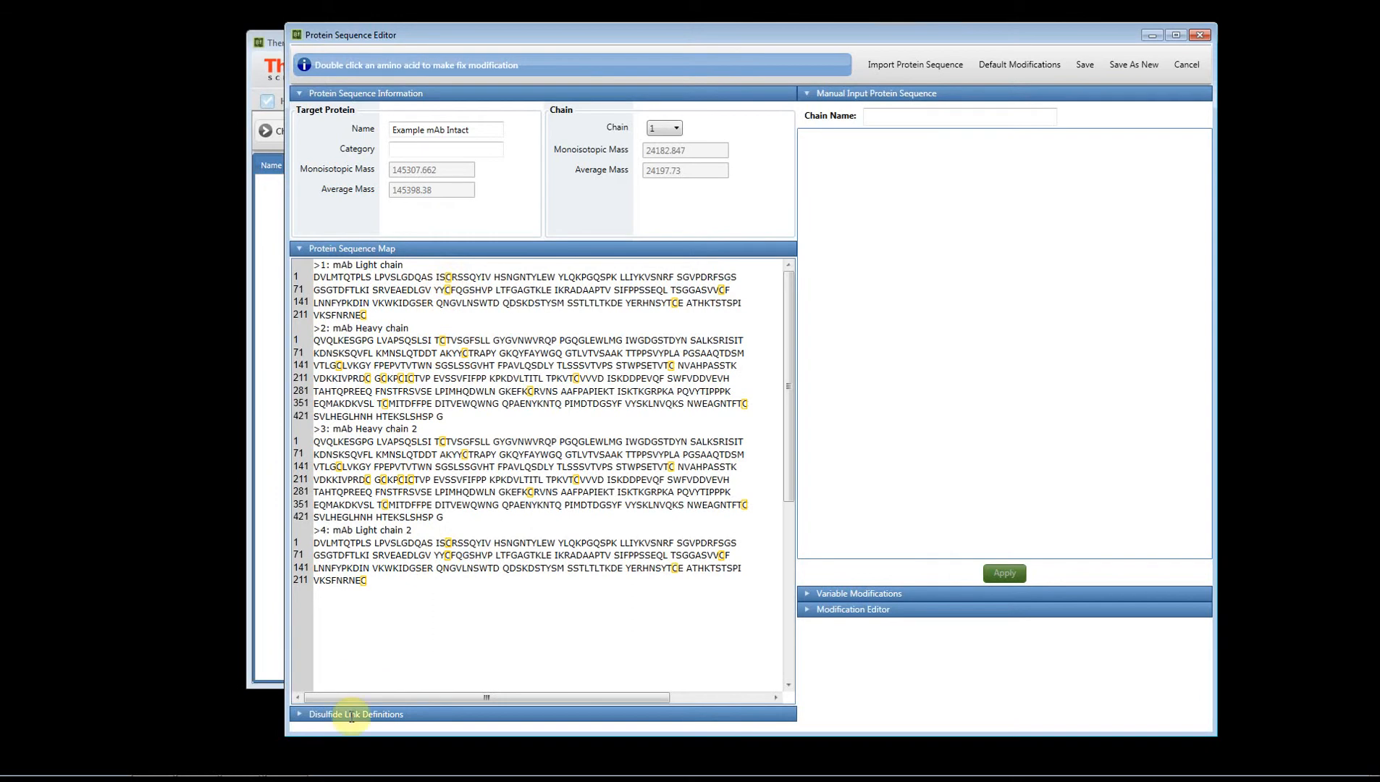
Show the disulfide link definitions, then hide the Protein Sequence Information panel
left_click(356, 714)
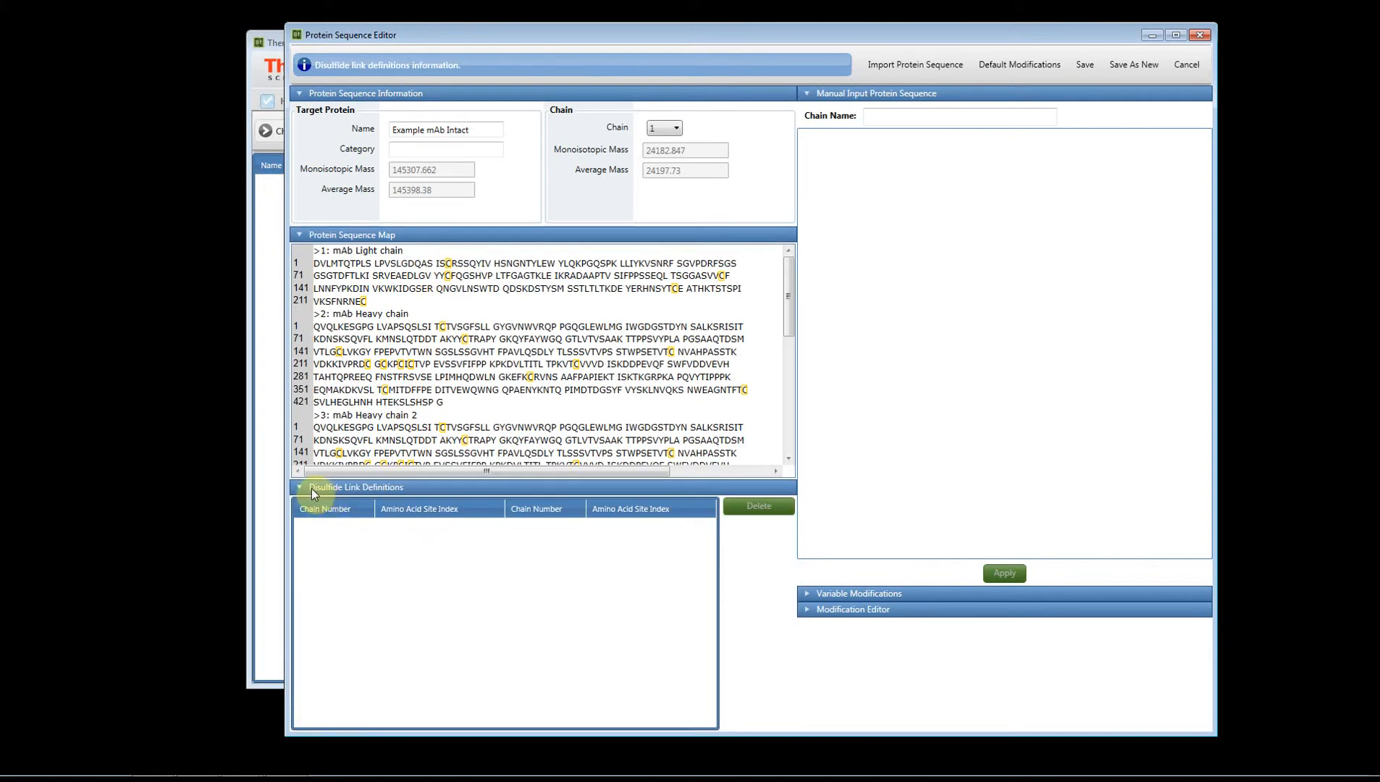
mouse_move(337, 553)
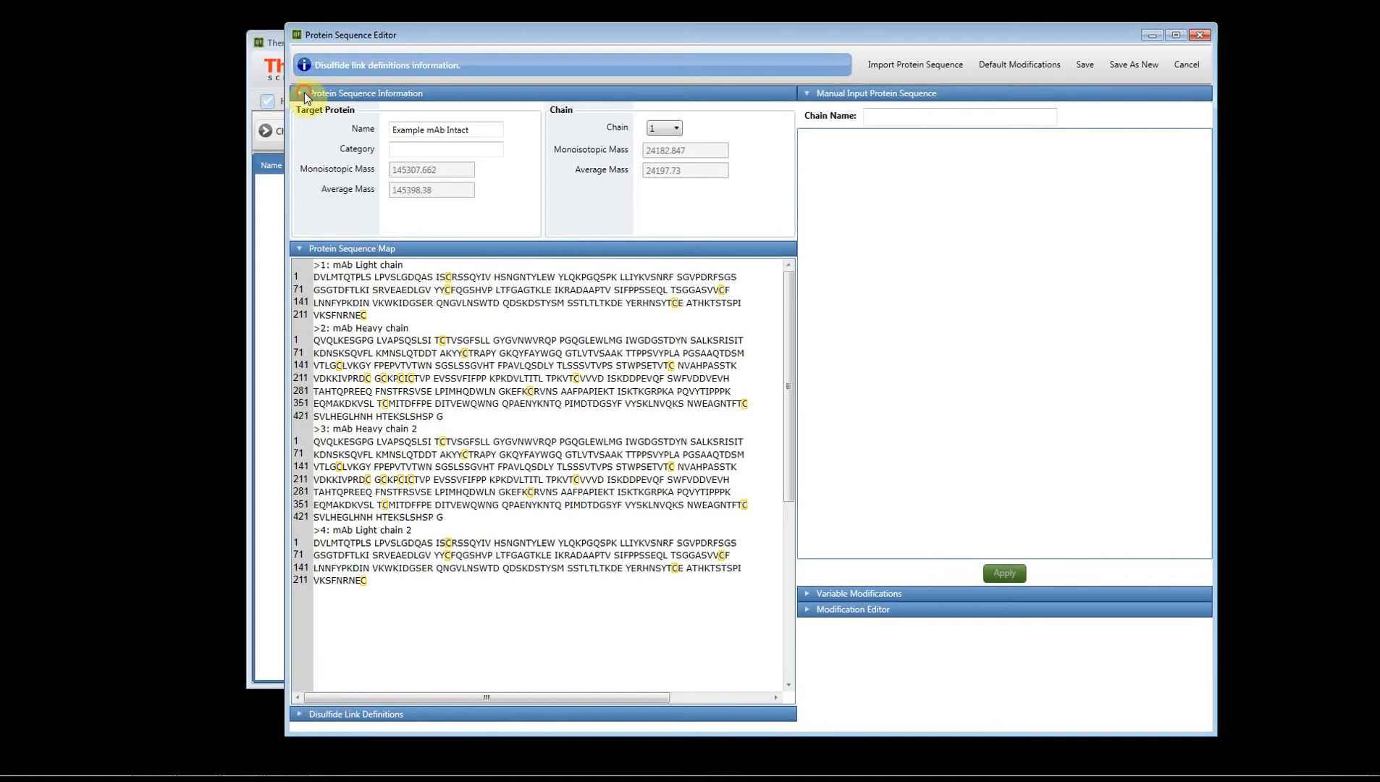
left_click(299, 93)
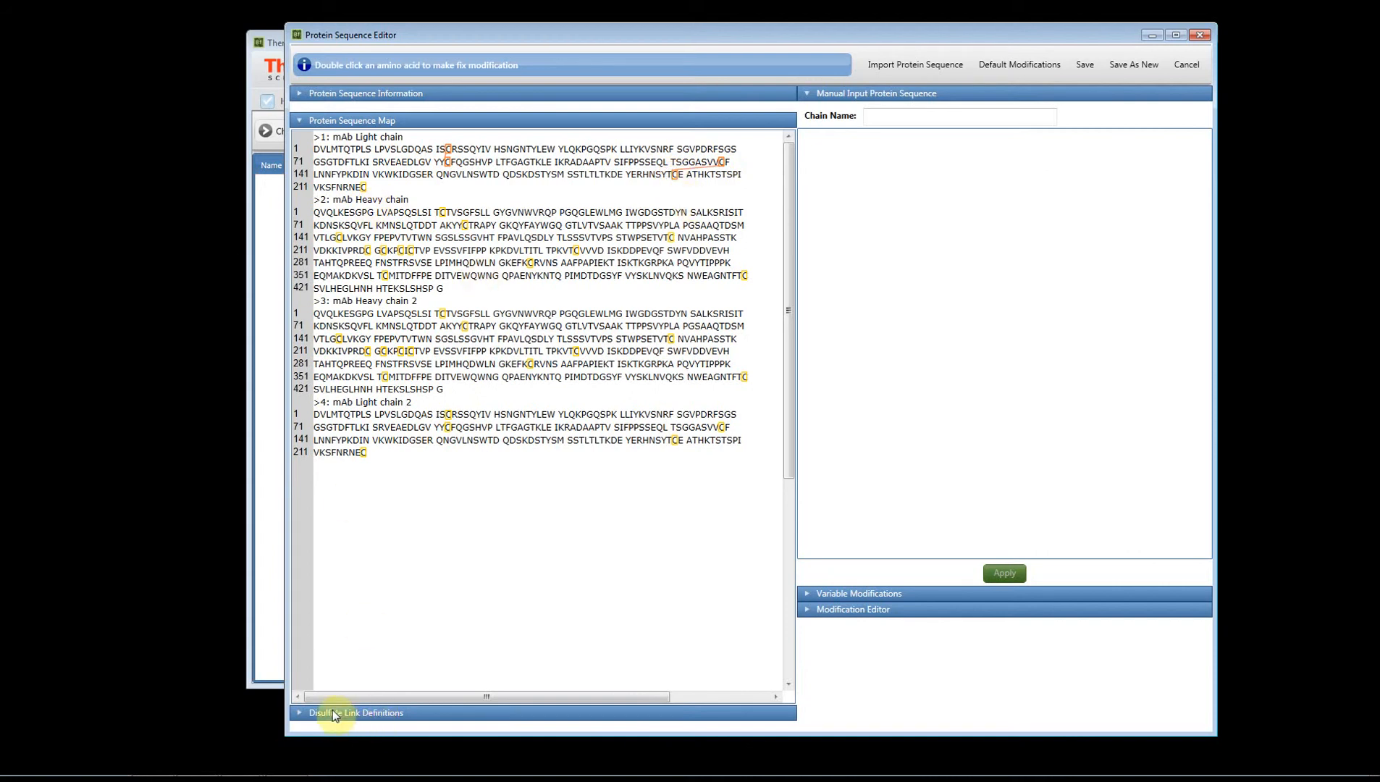
Review the disulfide links defined so far, then collapse the list again
left_click(355, 712)
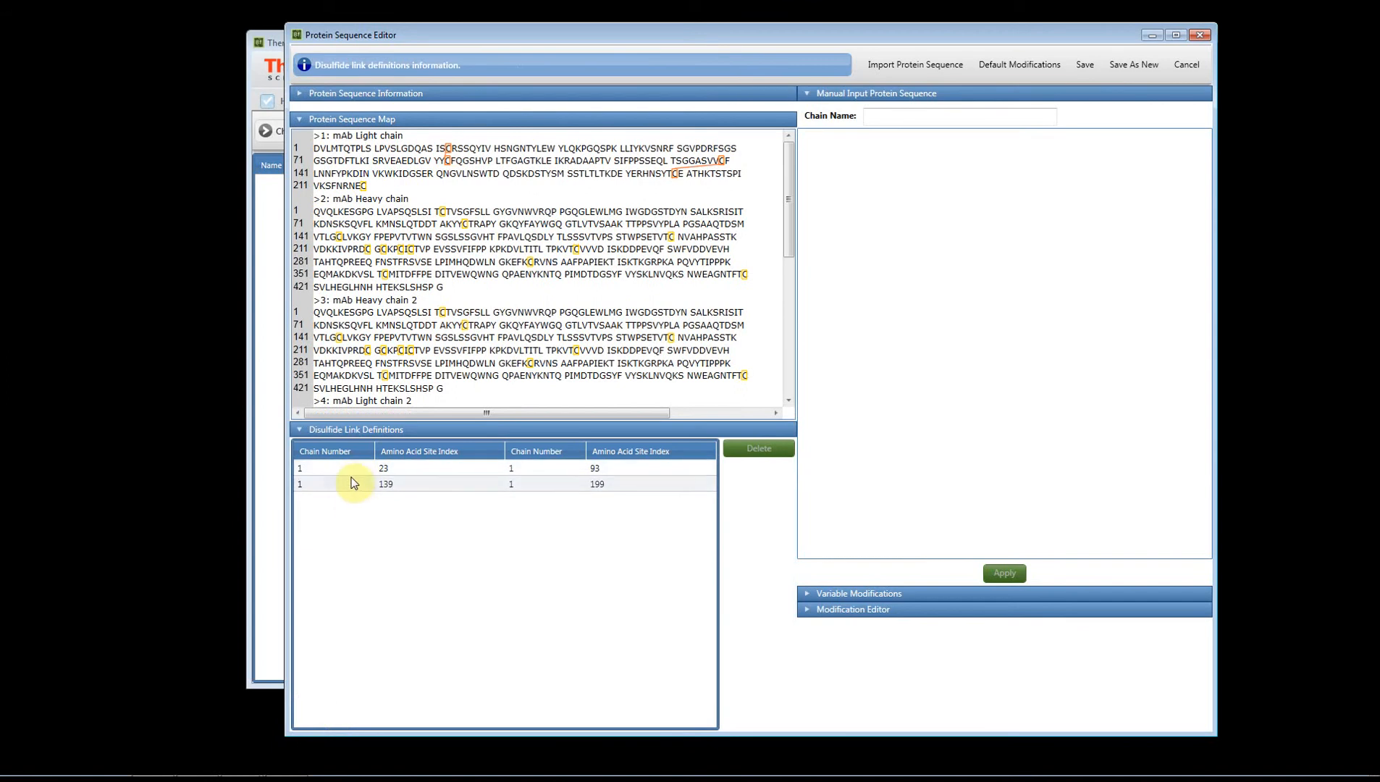
mouse_move(326, 447)
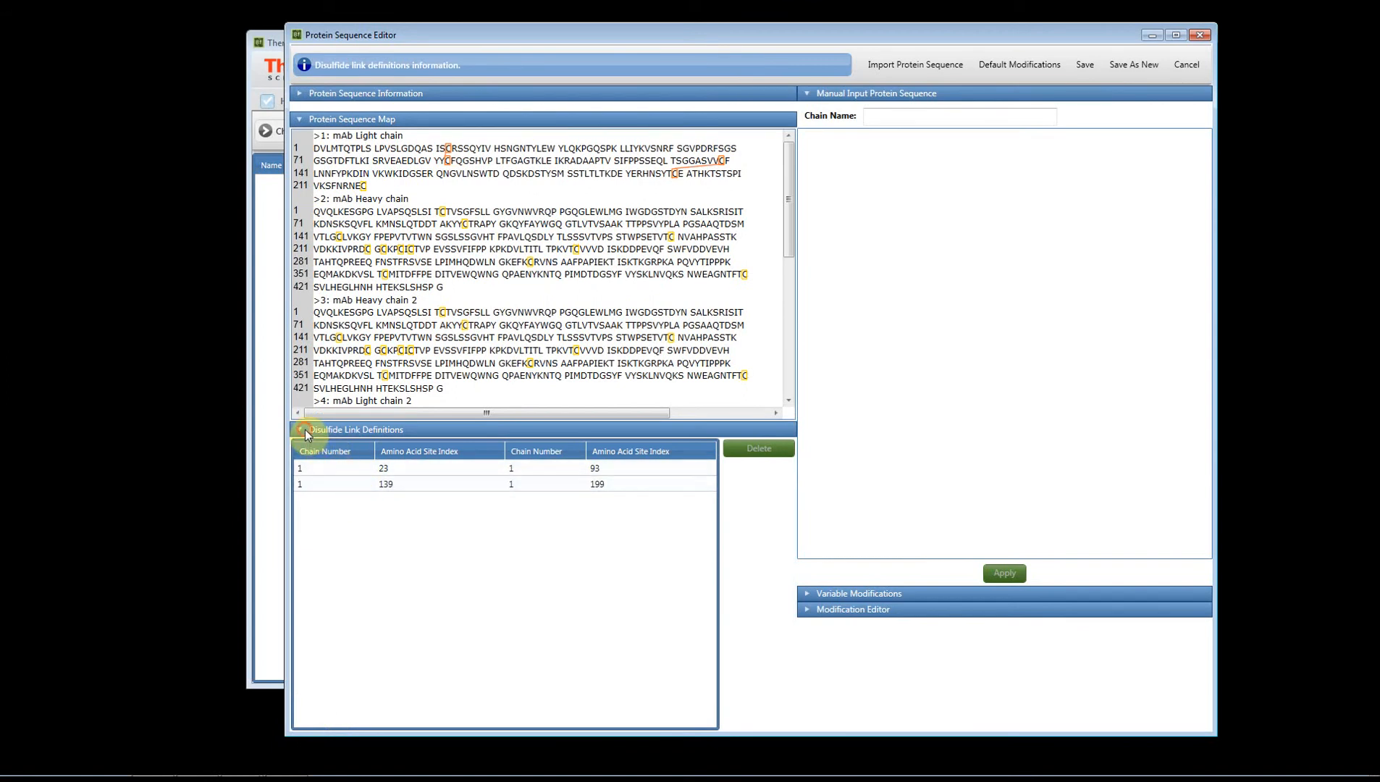
left_click(300, 430)
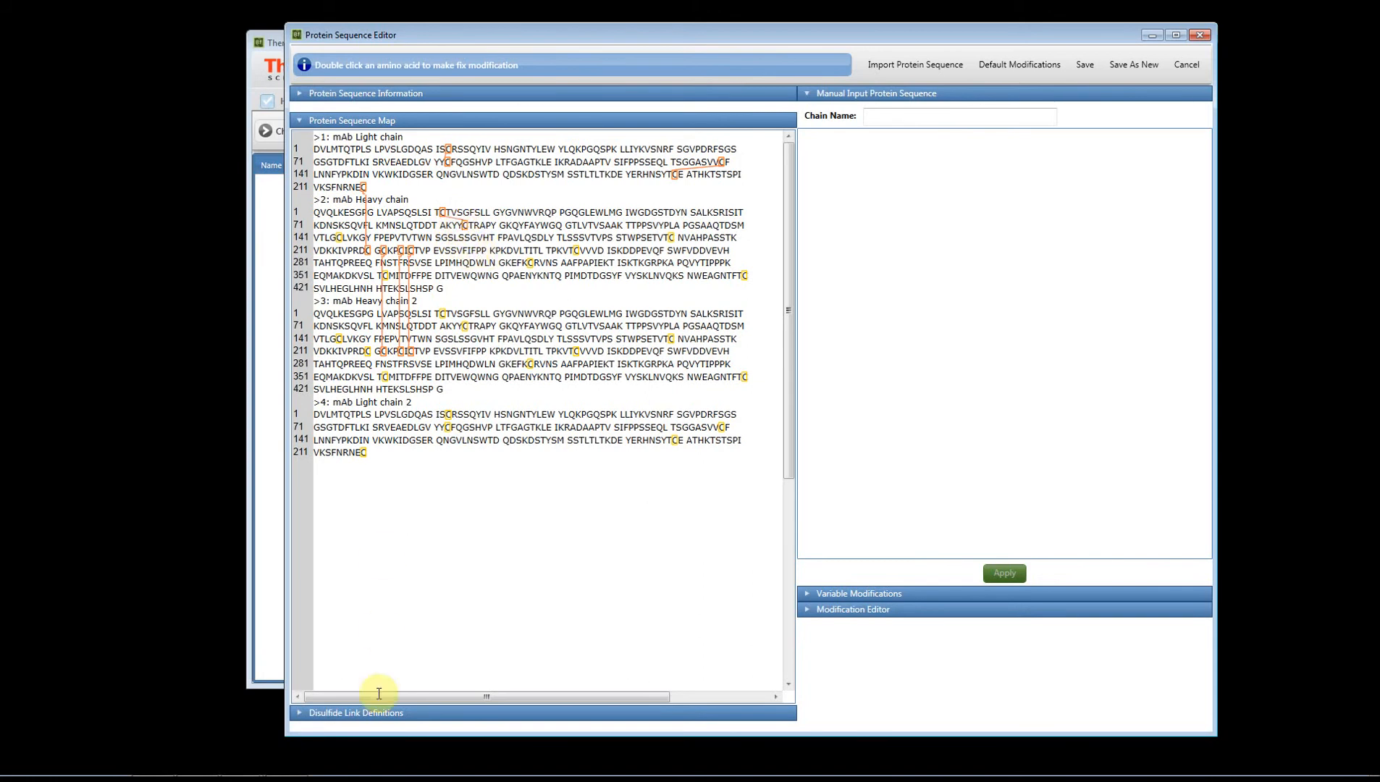
Show the disulfide link list and remove the chain 1 219 to chain 2 220 link
left_click(357, 712)
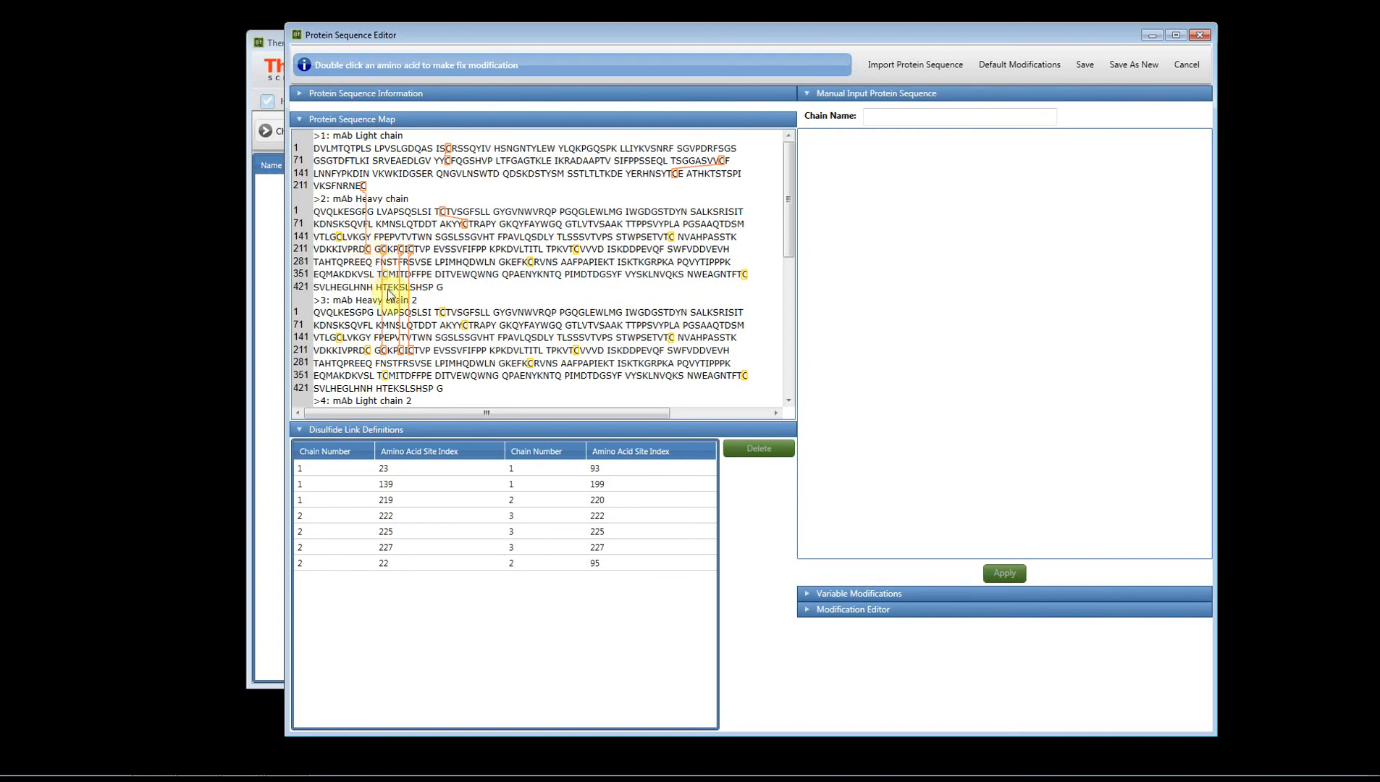
left_click(756, 448)
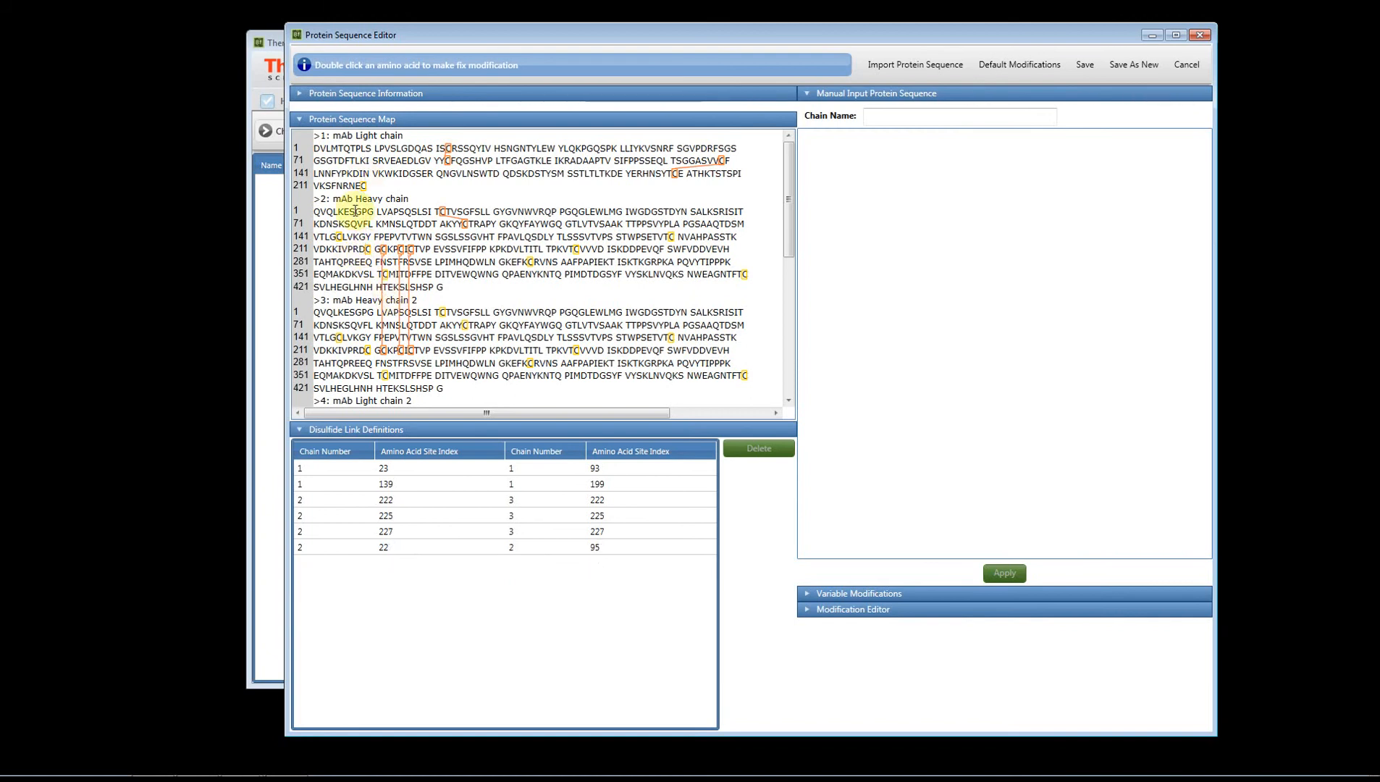